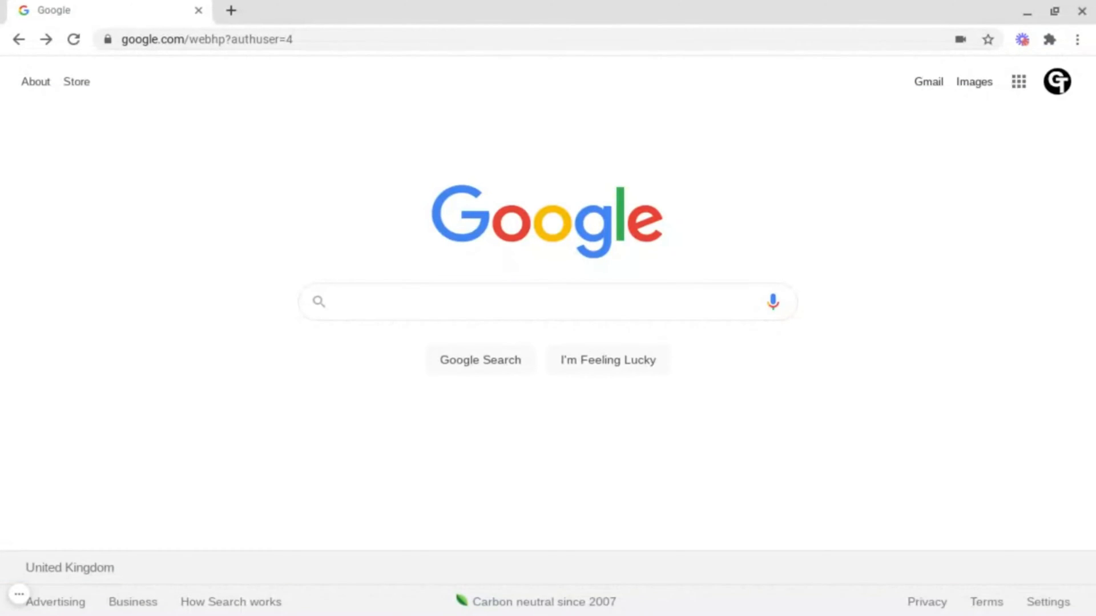
pyautogui.moveTo(255, 443)
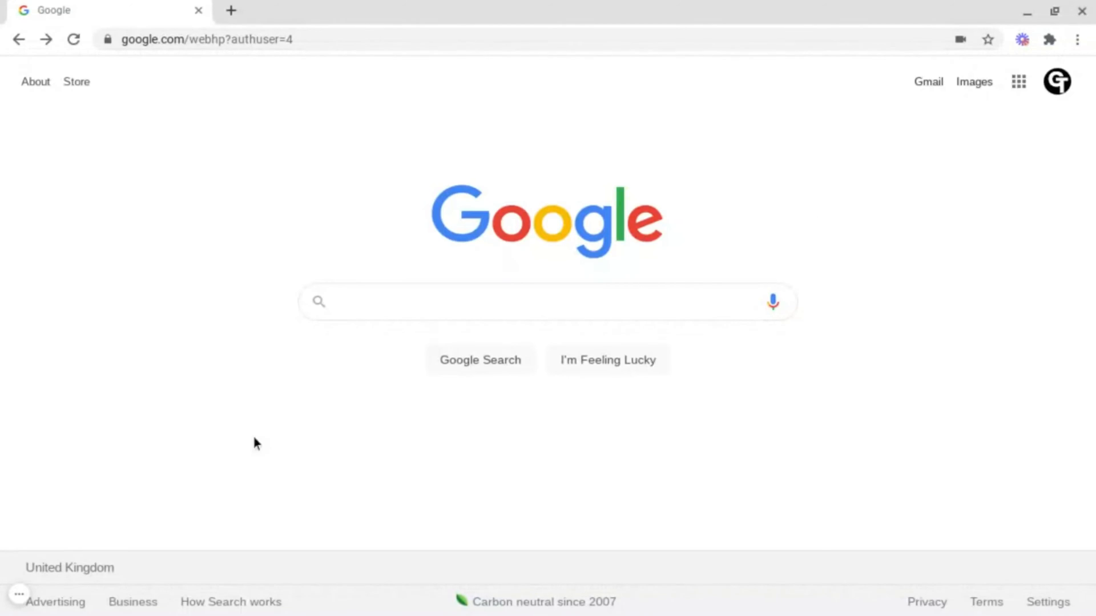
# Show the Google Forms home page with the template gallery and recent forms.
pyautogui.click(1018, 82)
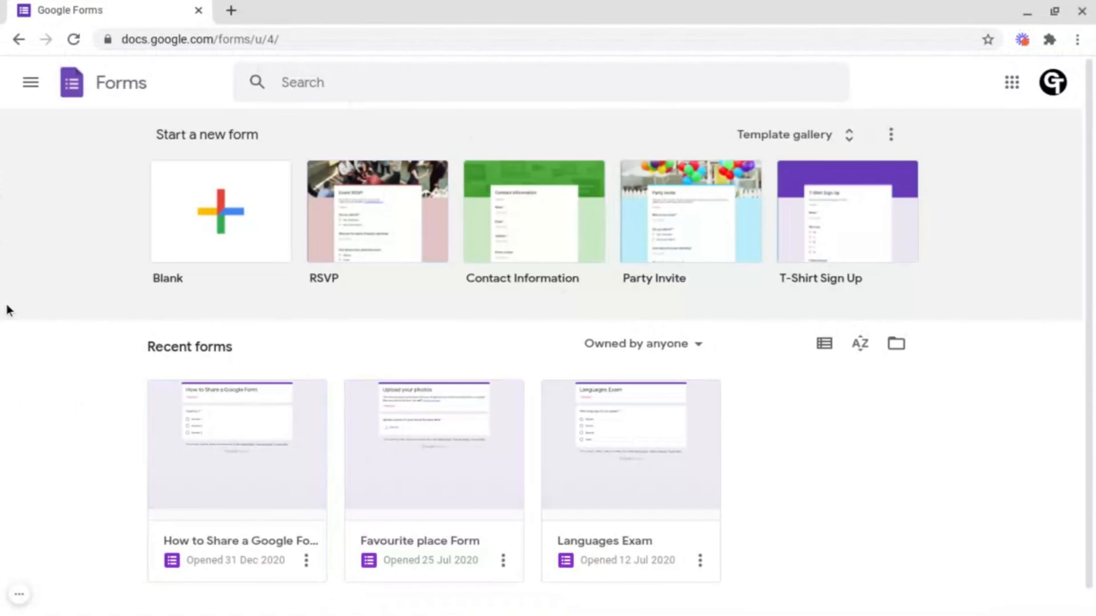
pyautogui.moveTo(14, 308)
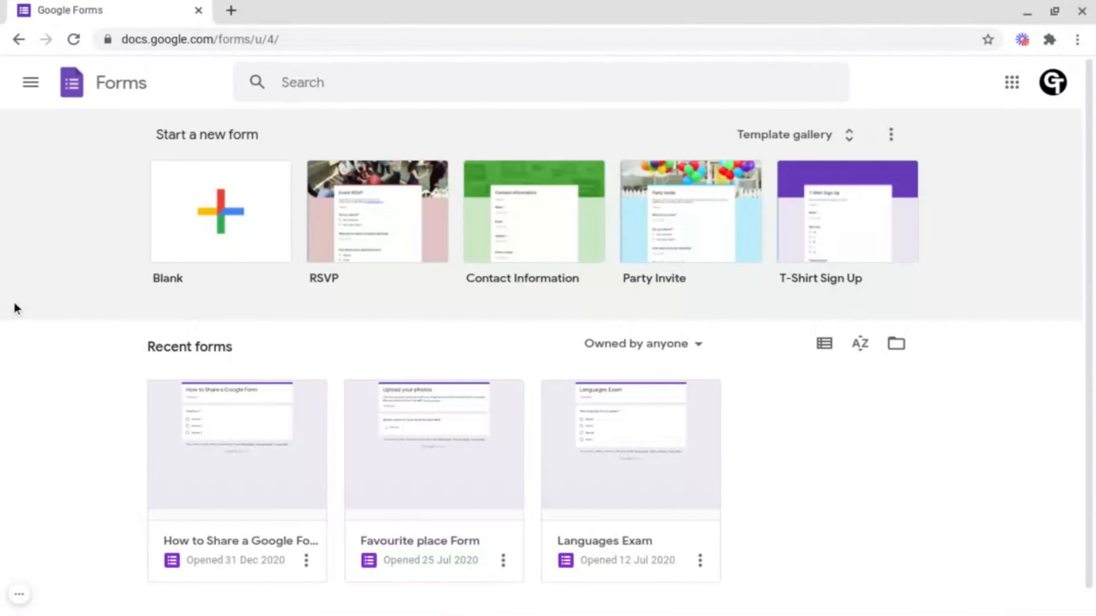